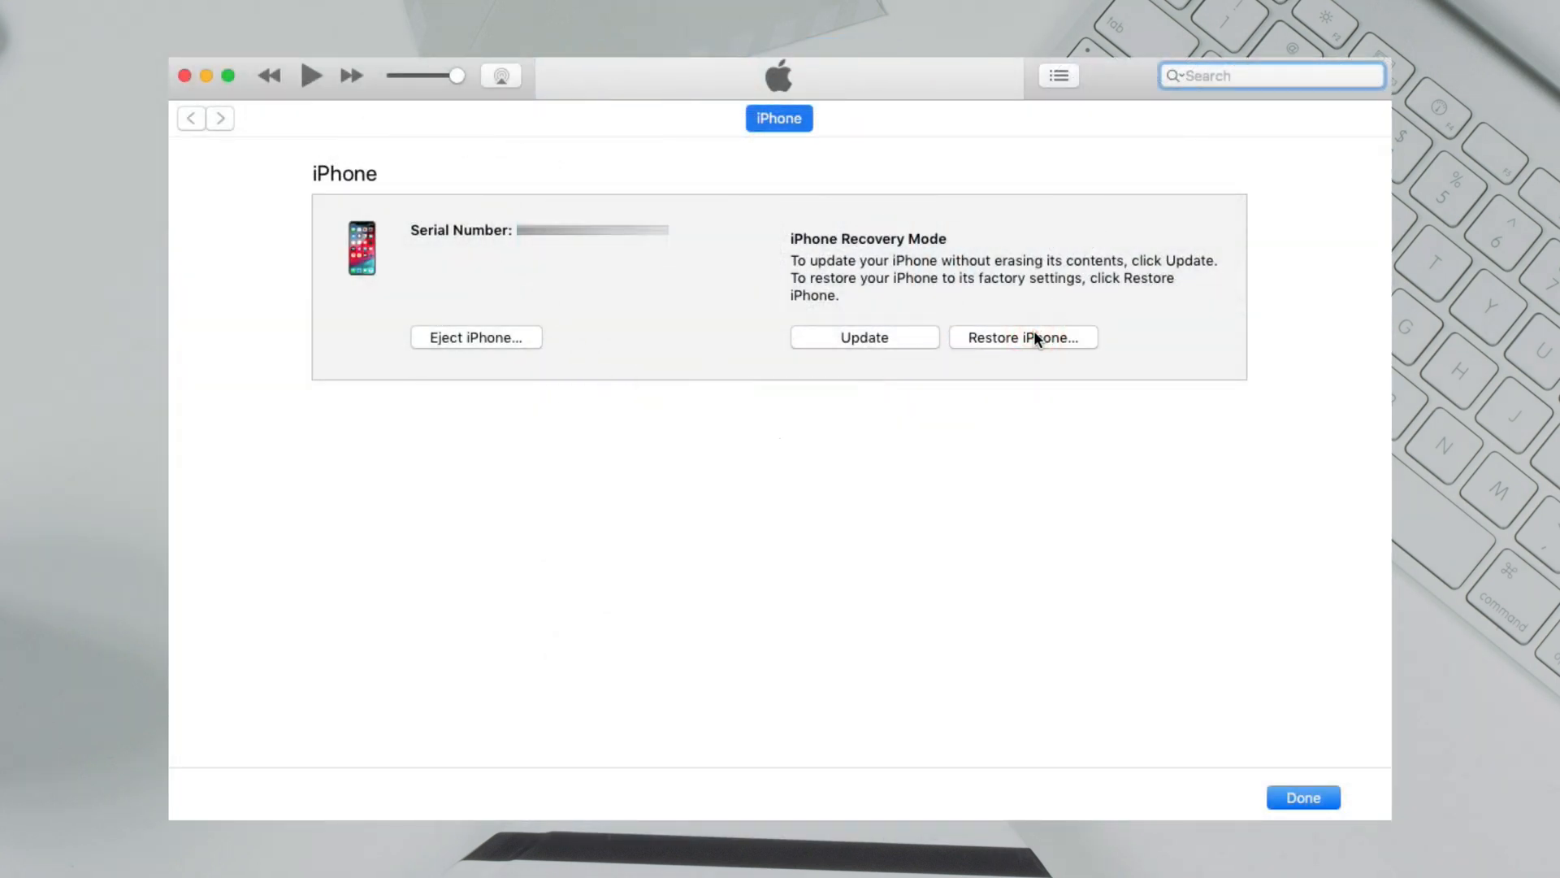
Step: Restore the recovery-mode iPhone to factory settings so iTunes starts downloading the restore software
left_click(1023, 338)
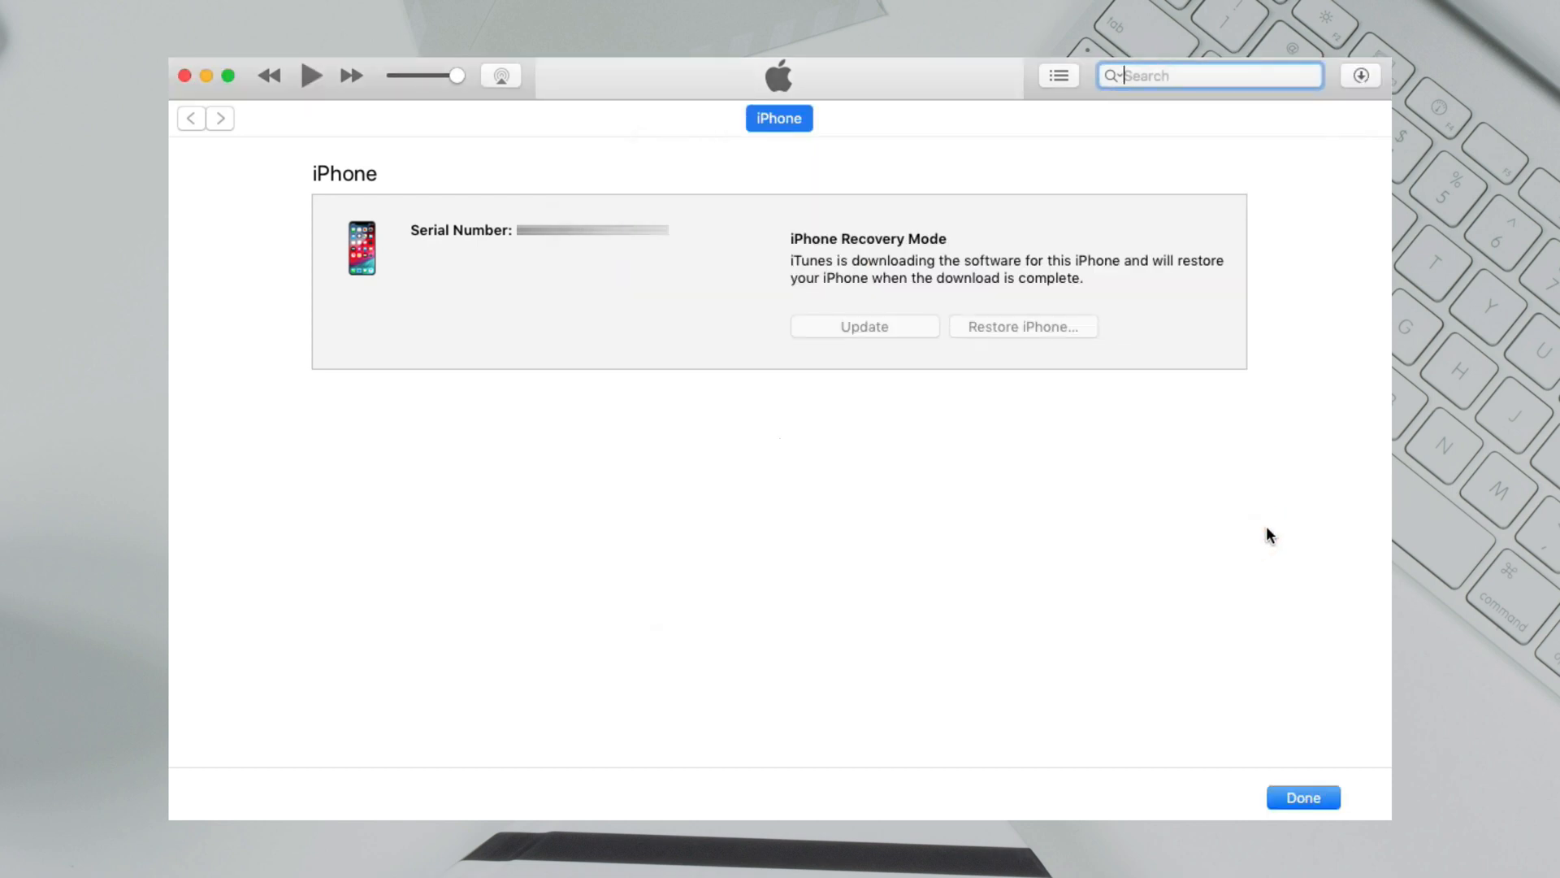
left_click(1362, 75)
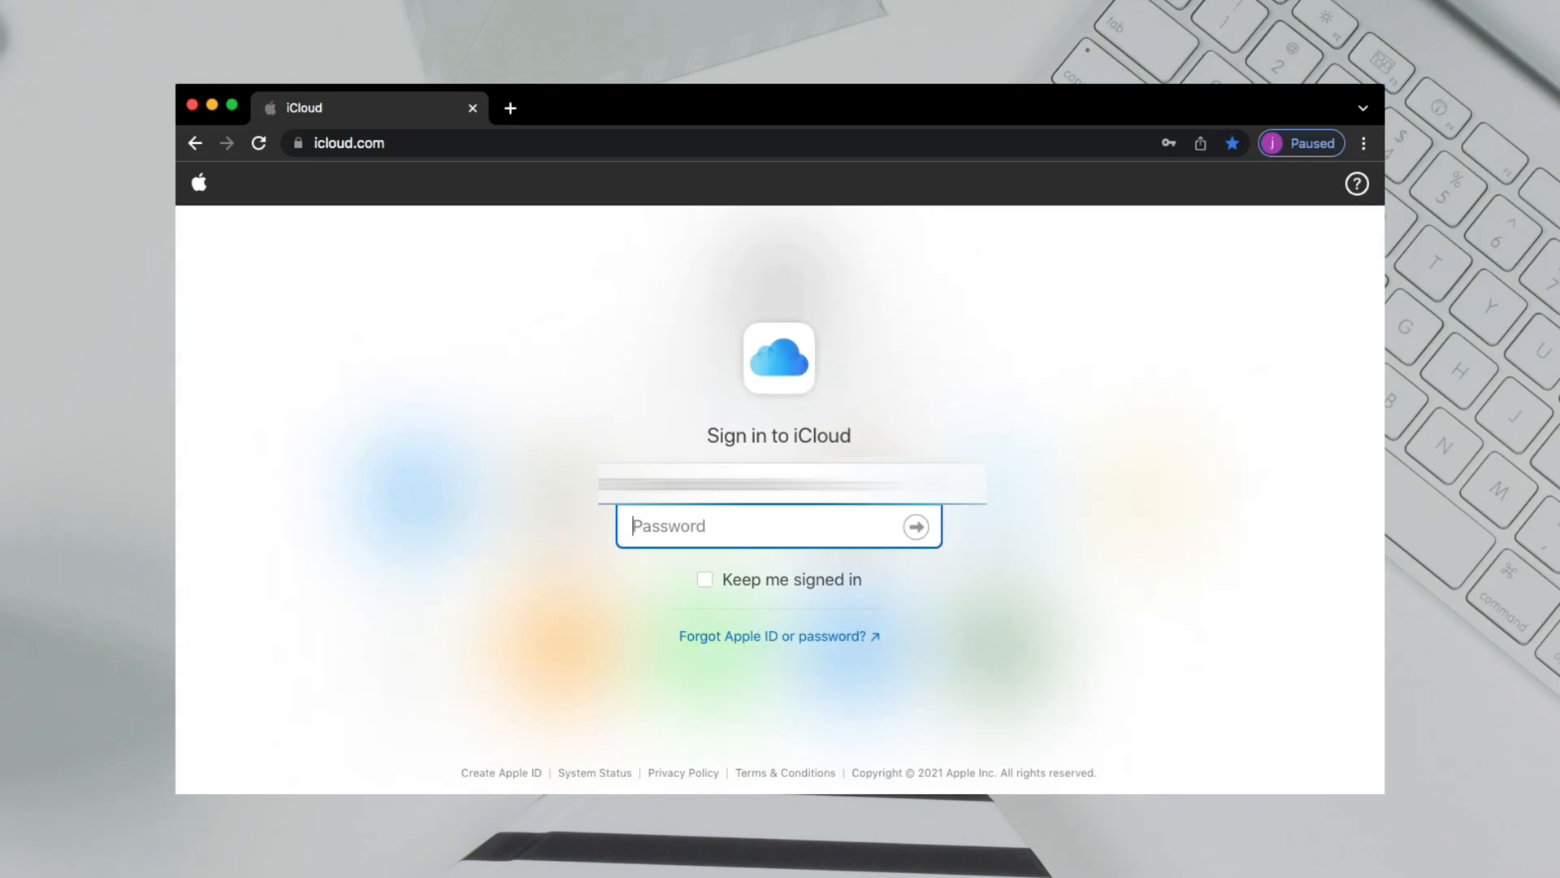
Step: Sign in to iCloud with the Apple ID password and go to Find iPhone
left_click(916, 527)
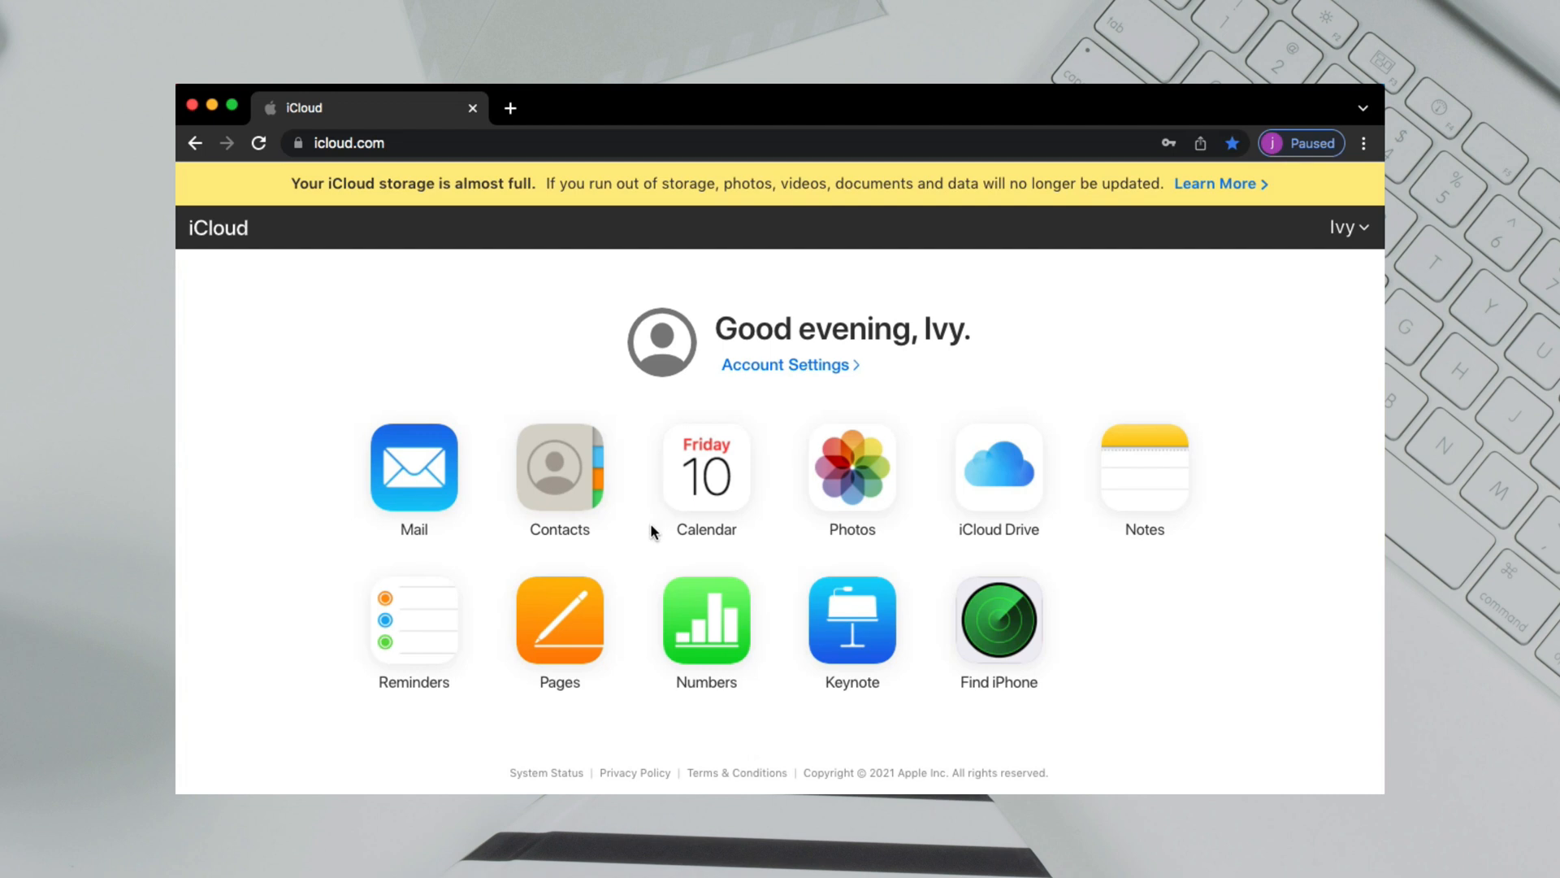
mouse_move(991, 643)
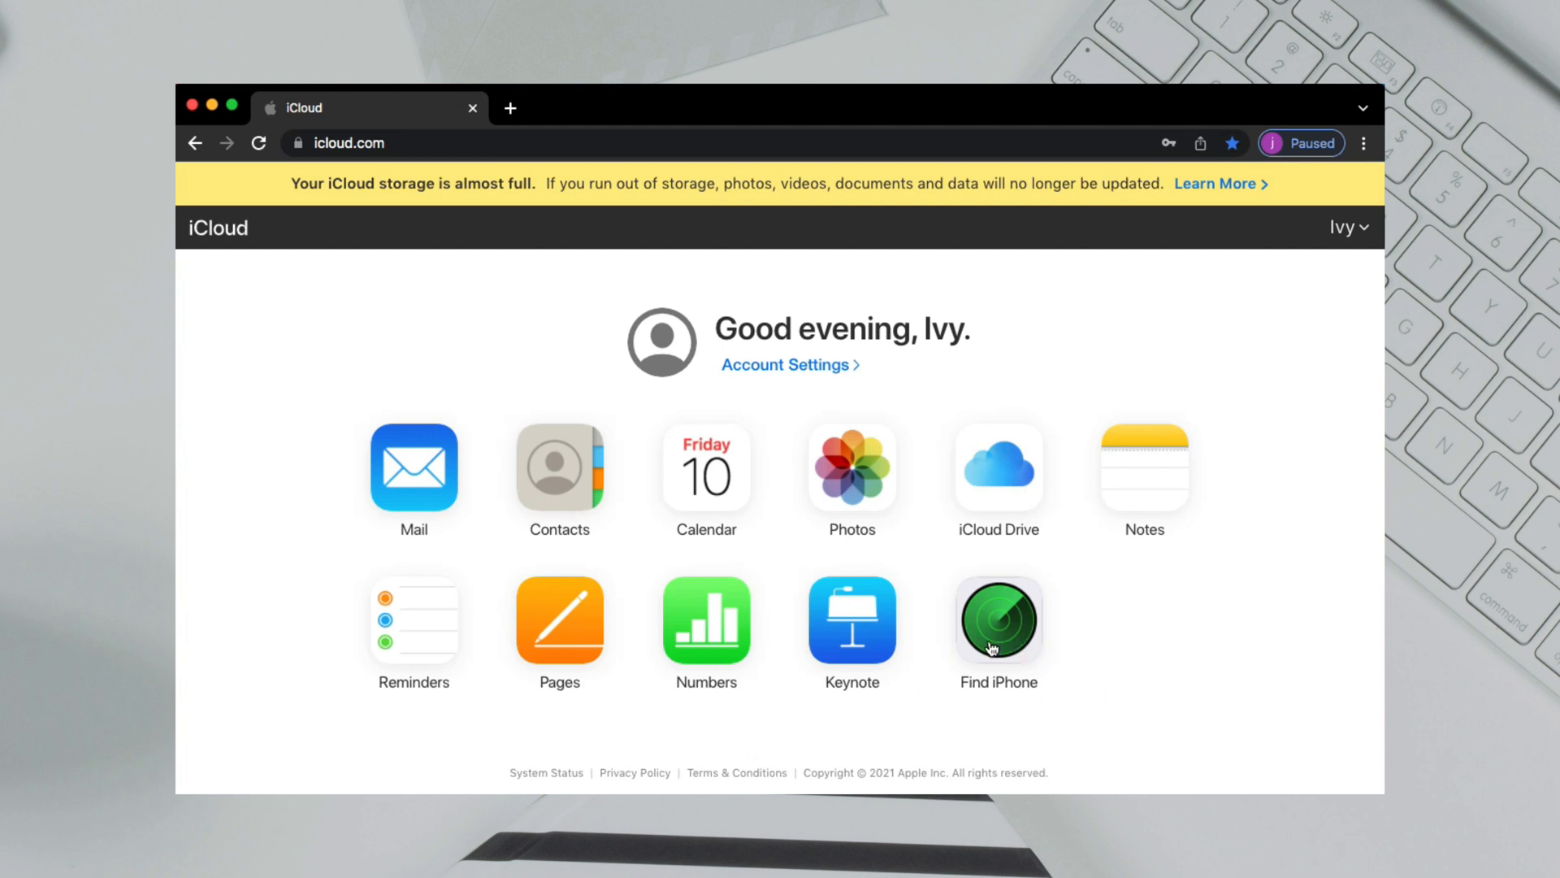
left_click(998, 621)
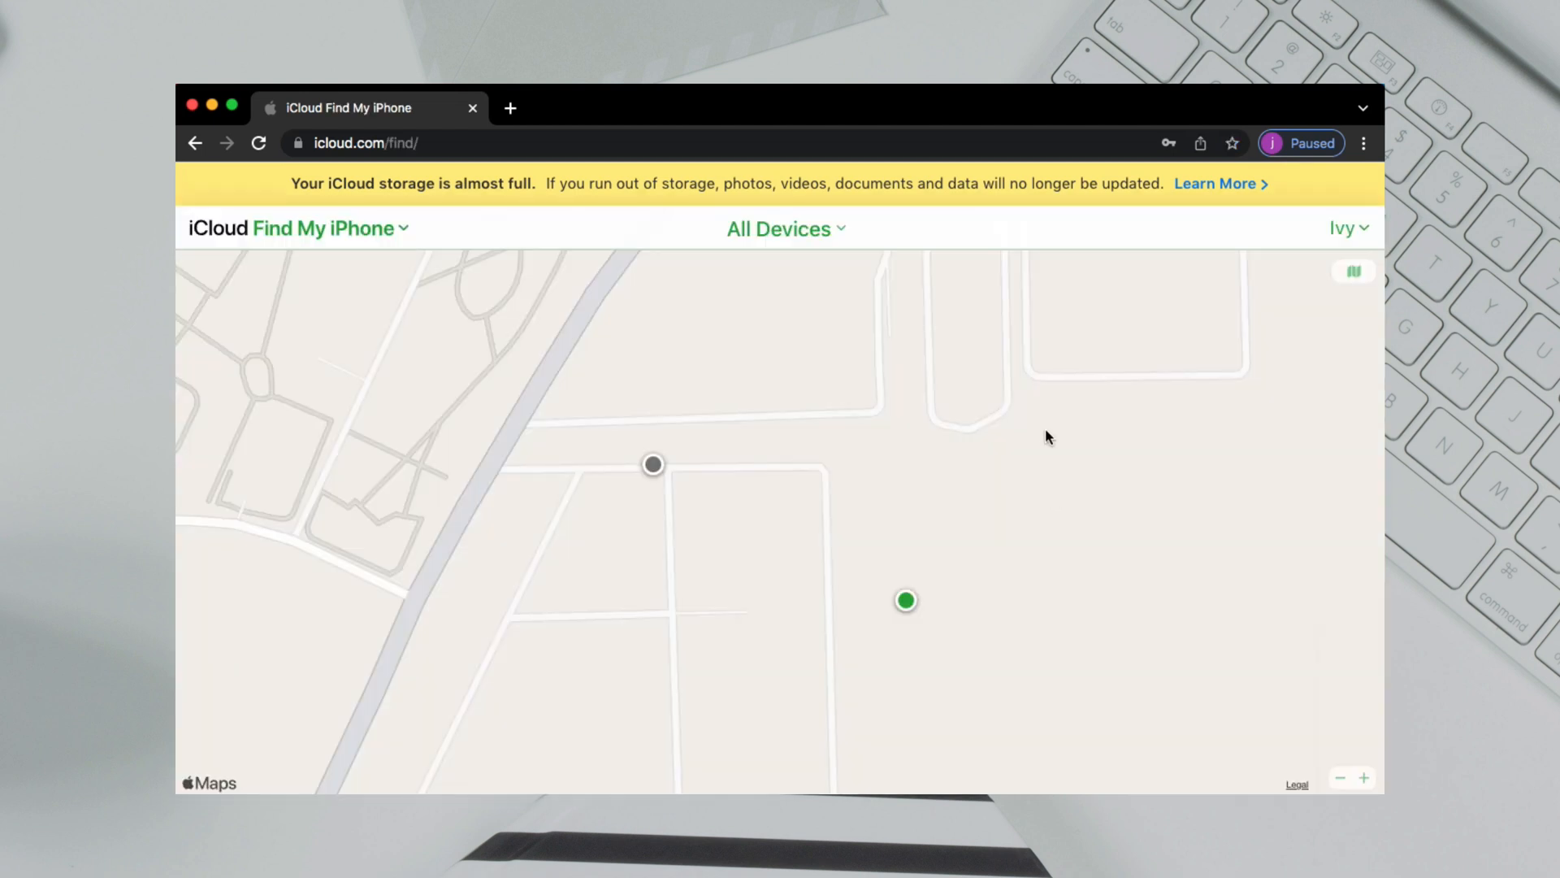
Step: Choose the locked iPhone from the All Devices list in Find My iPhone
left_click(786, 231)
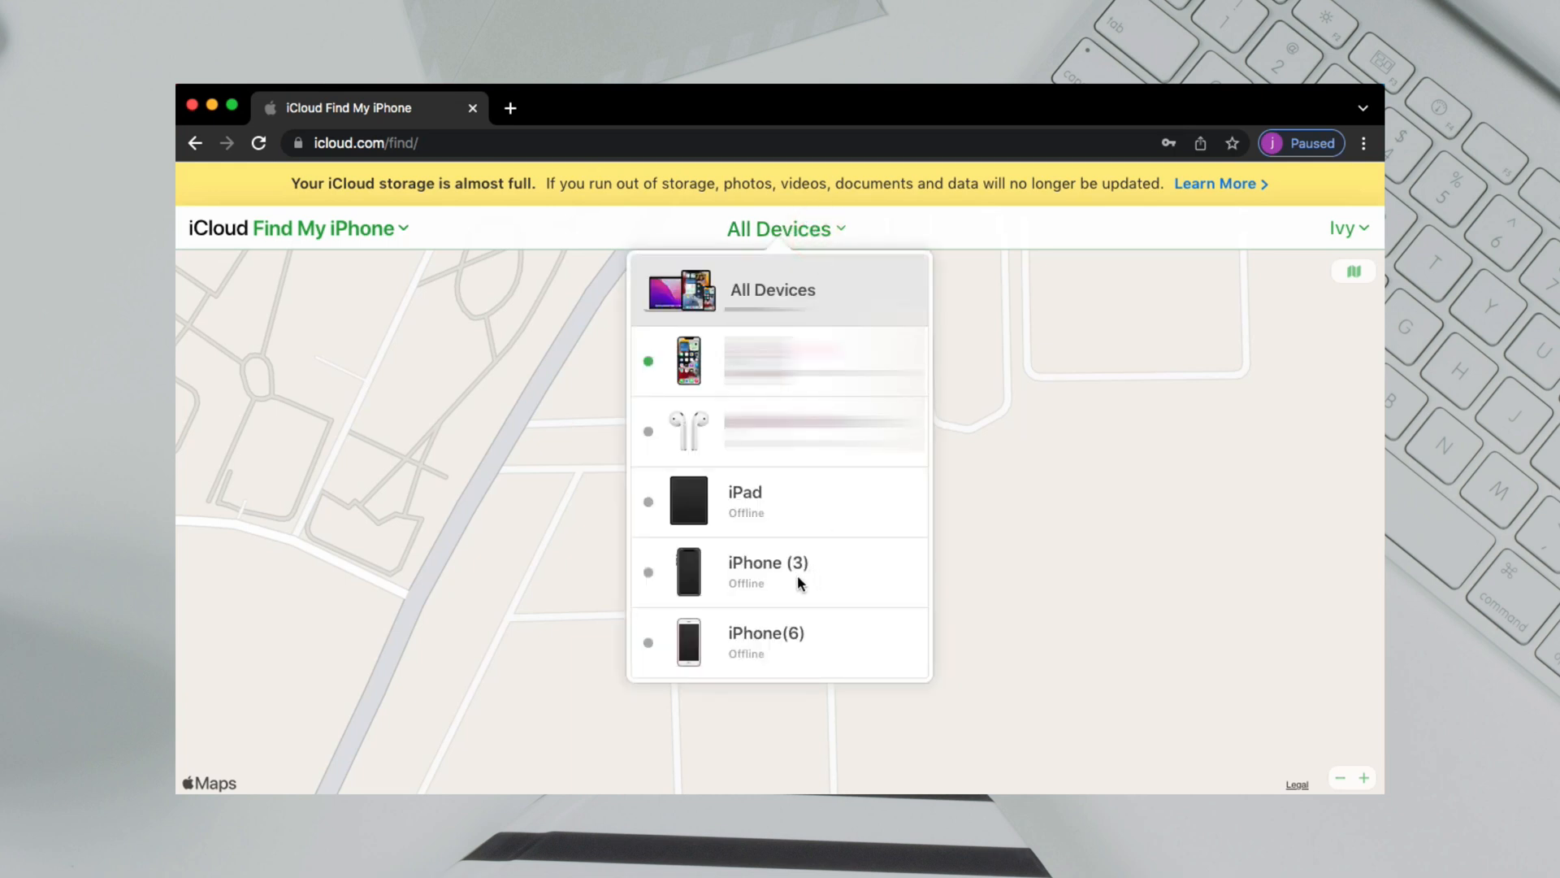
left_click(767, 571)
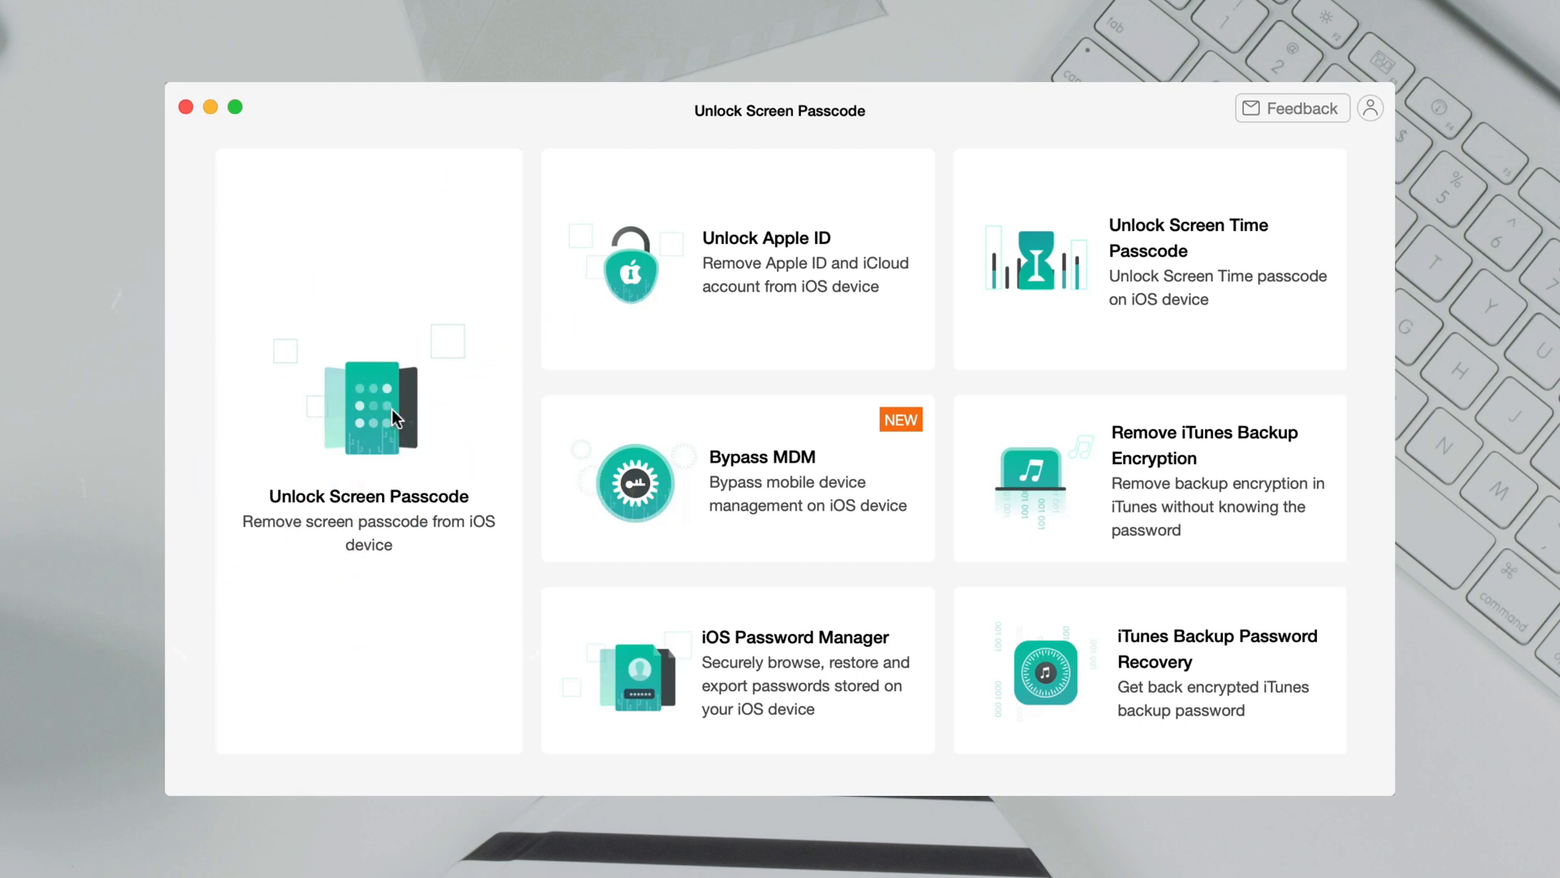
Step: Choose Unlock Screen Passcode in AnyUnlock and start the removal process
left_click(392, 416)
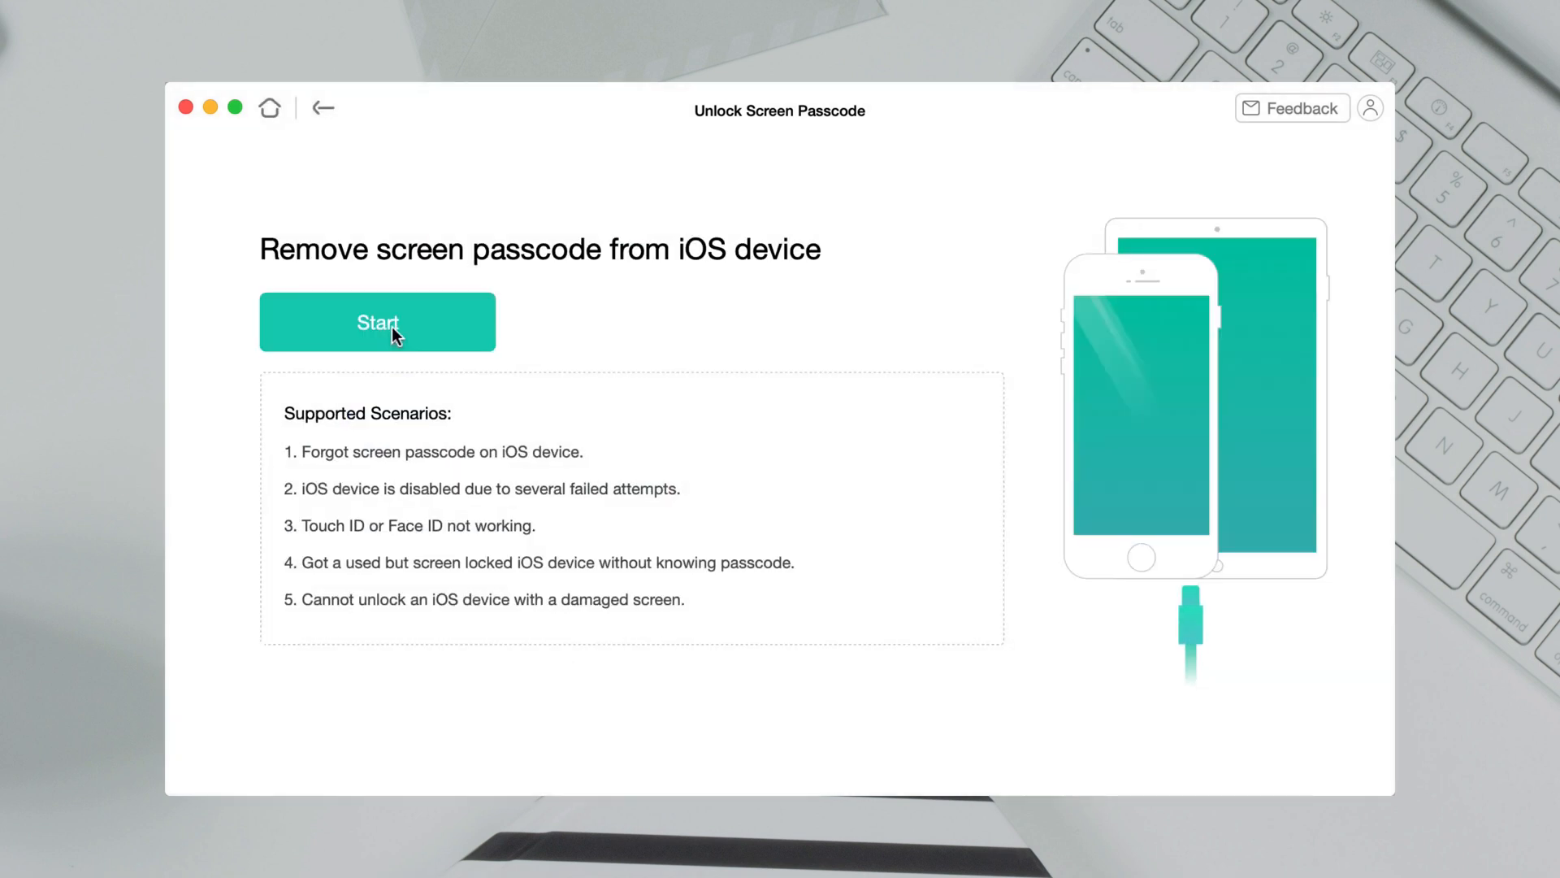
left_click(377, 322)
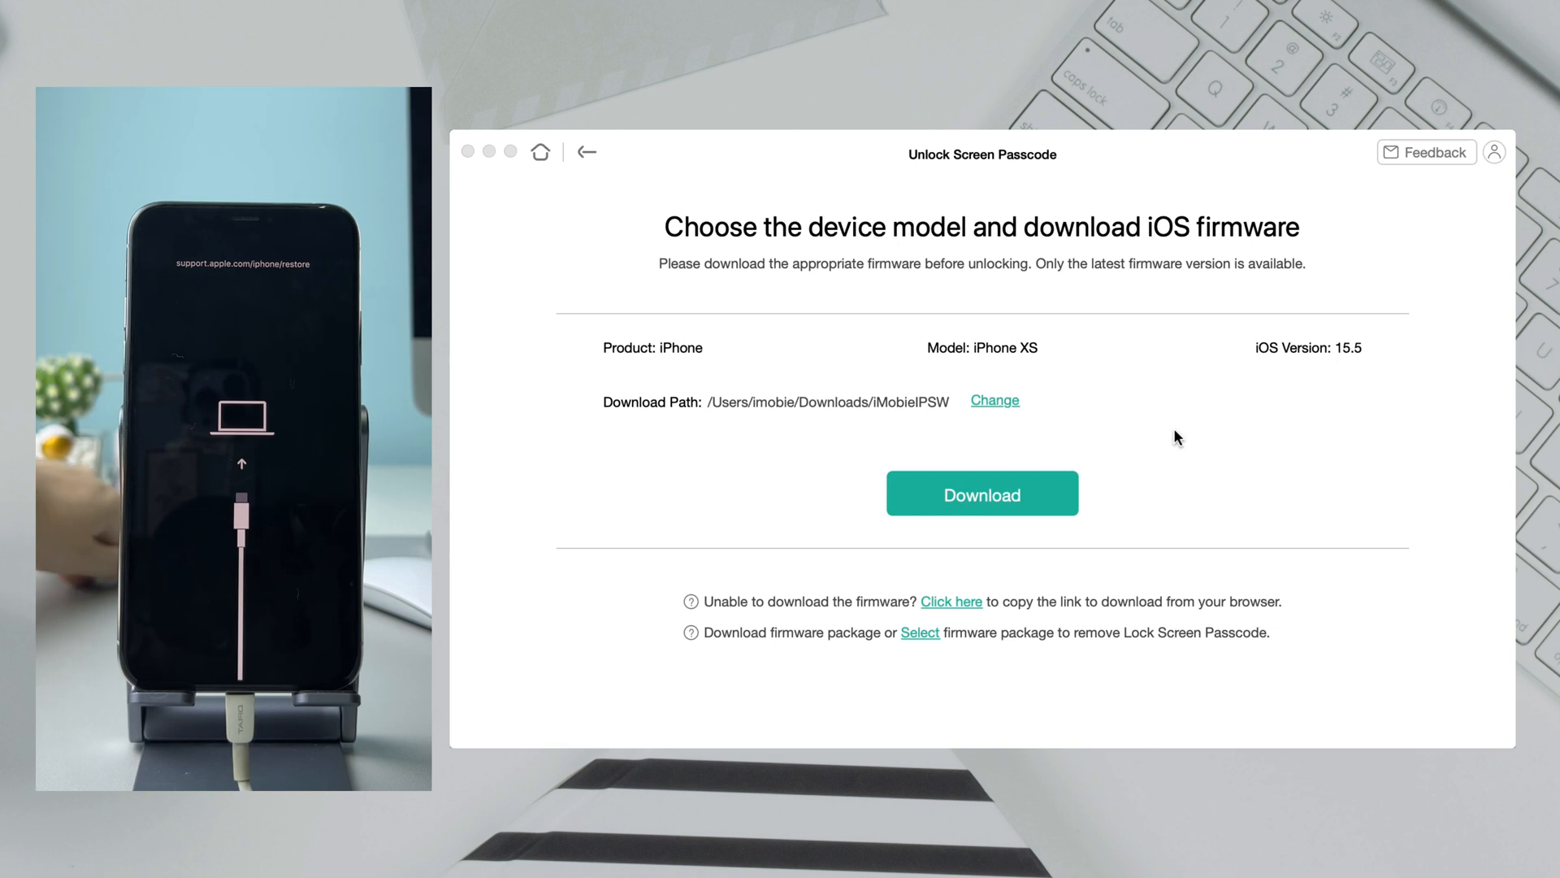
Step: Download the iOS 15.5 firmware for the iPhone XS and start Unlock Now
left_click(983, 494)
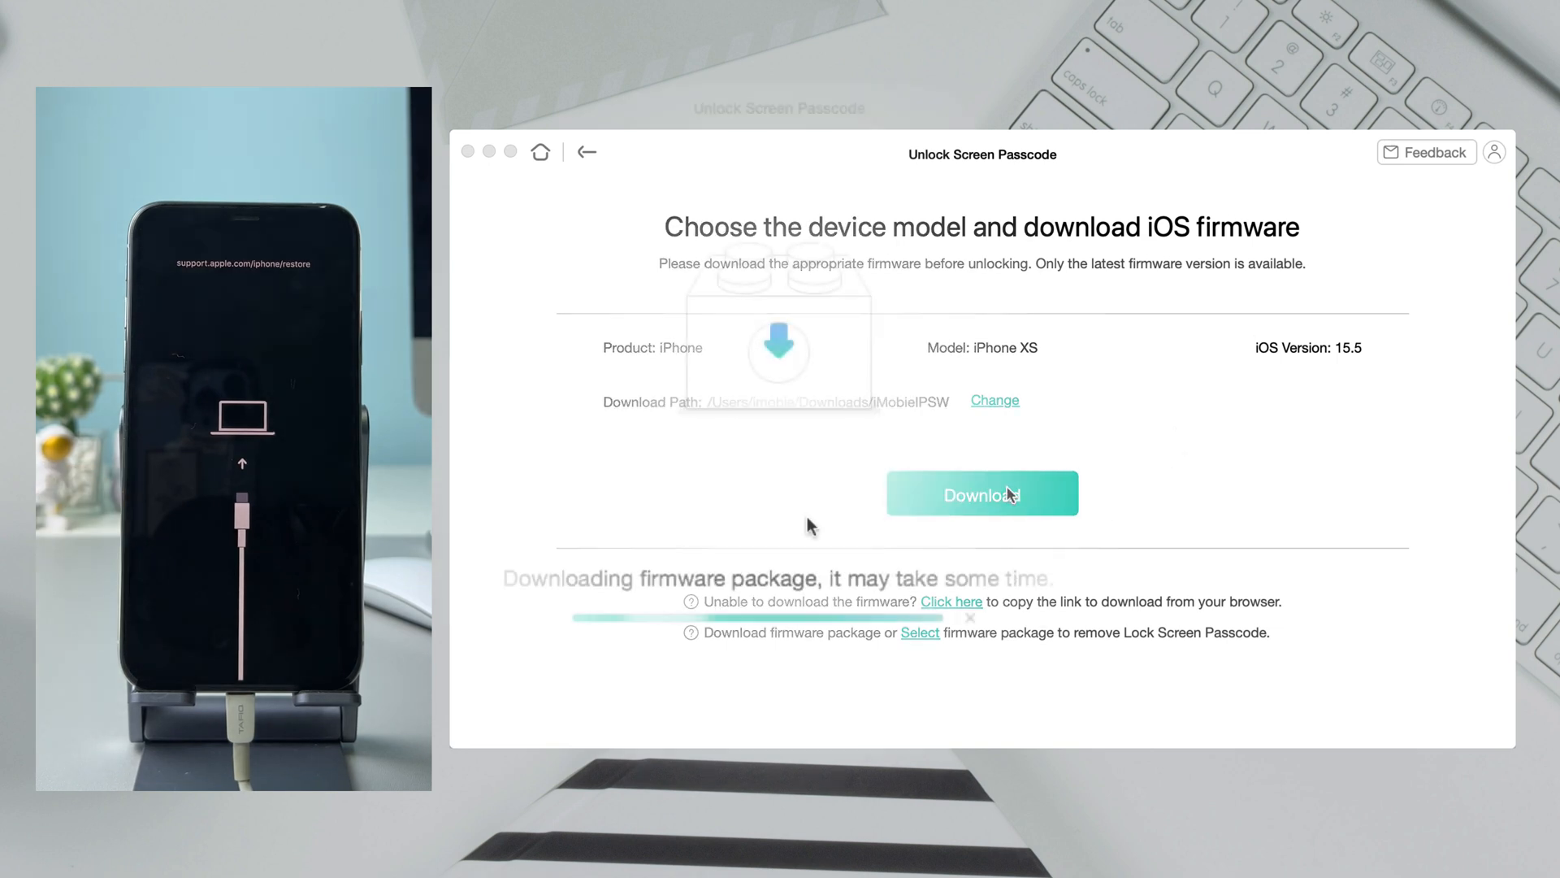
left_click(981, 494)
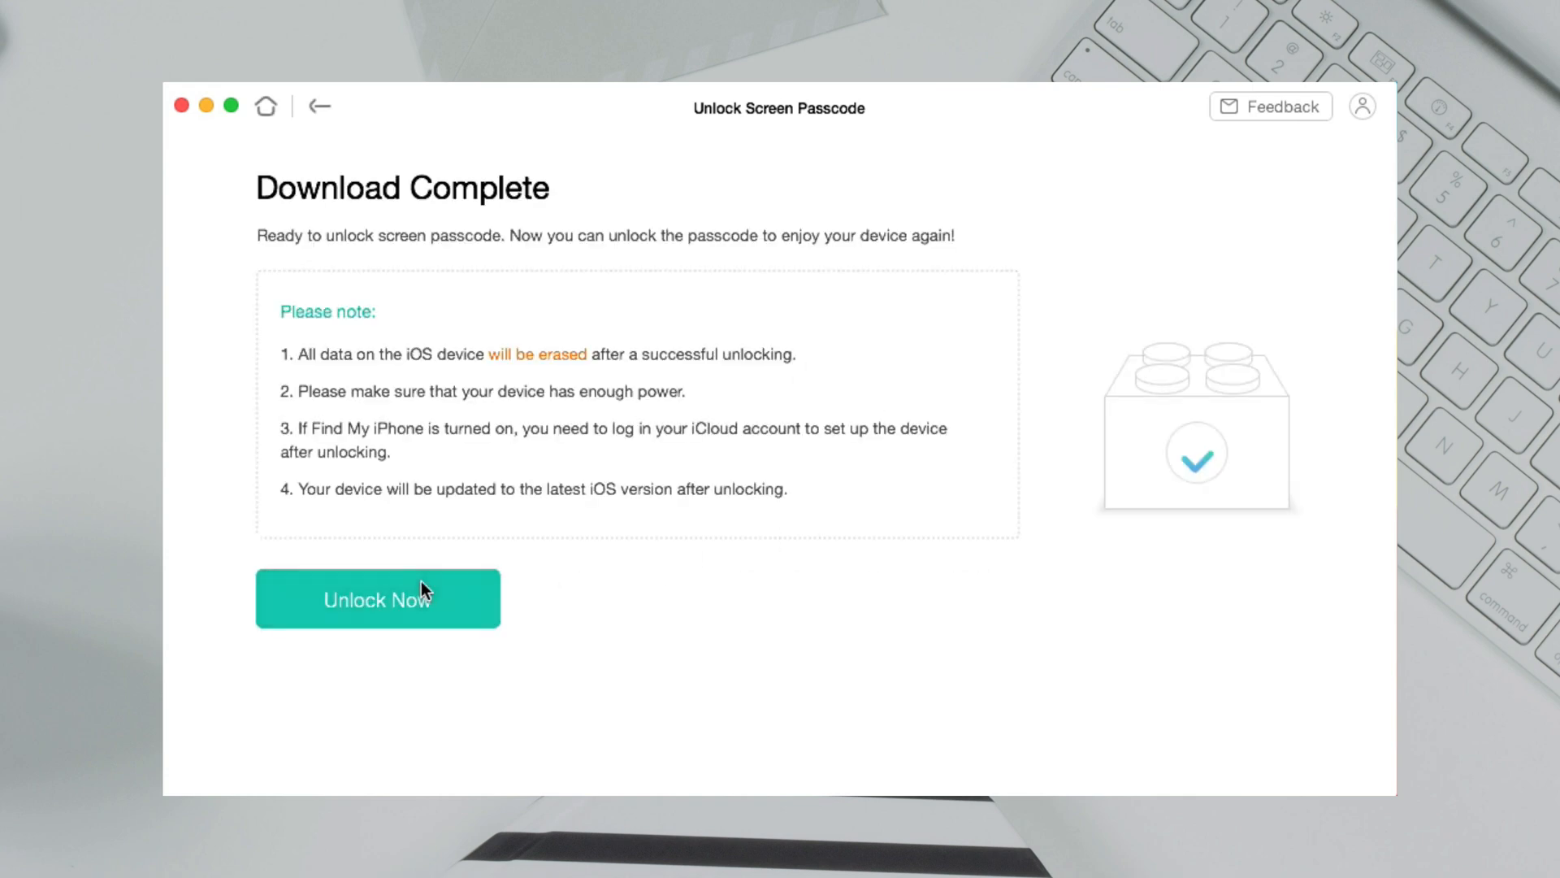
left_click(377, 598)
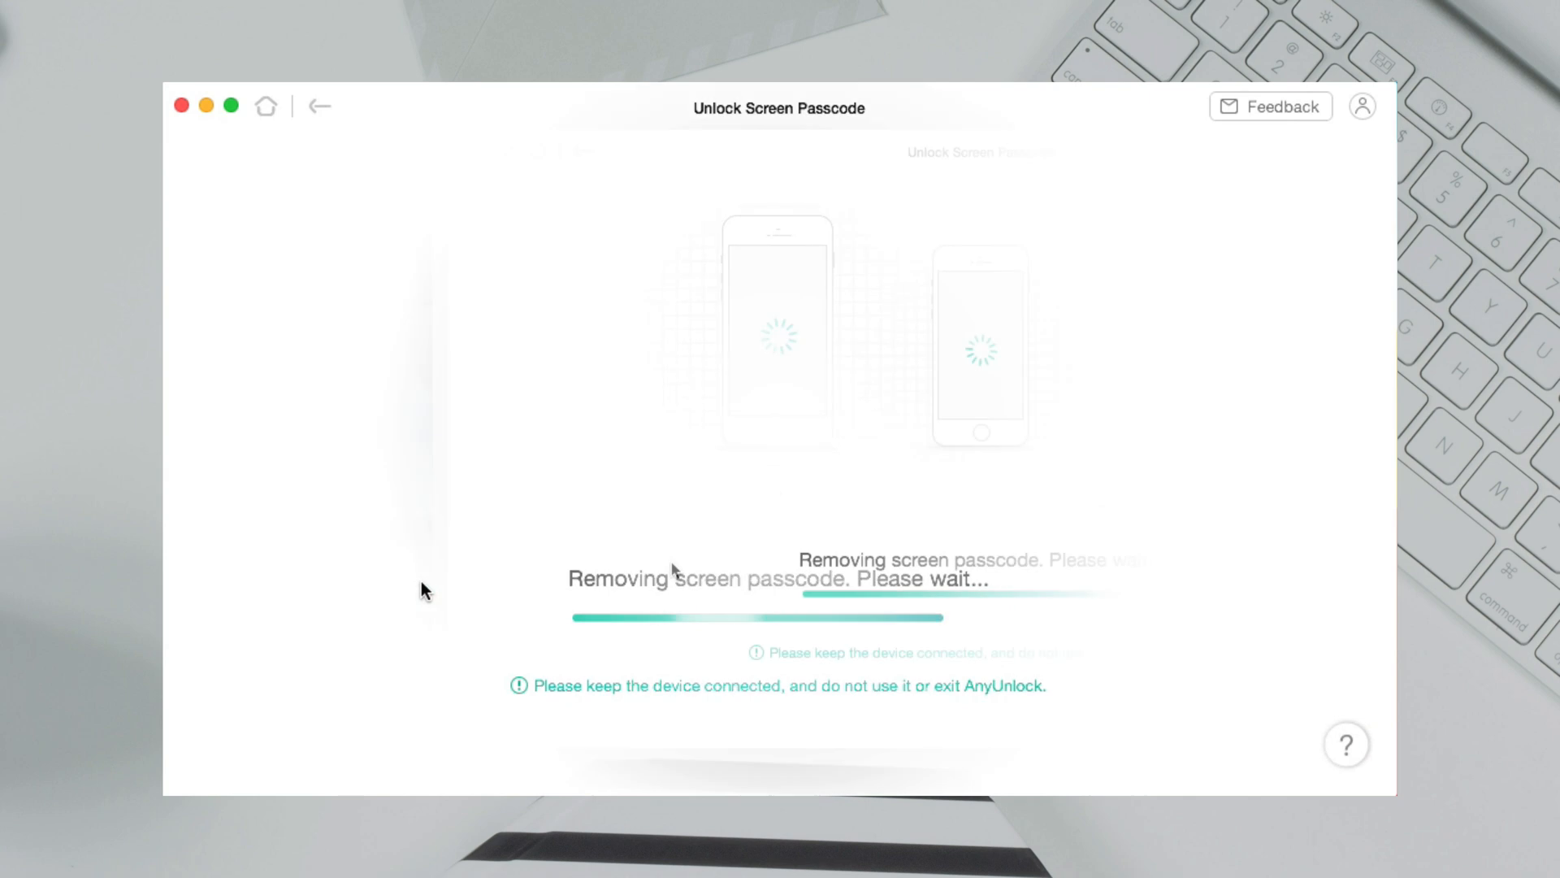